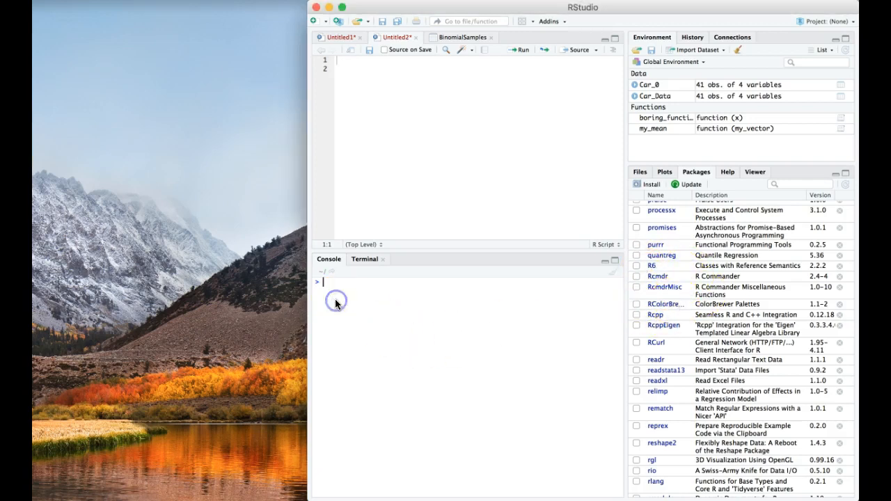
# Load the Rcmdr package in the RStudio console to launch R Commander.
pyautogui.write('1')
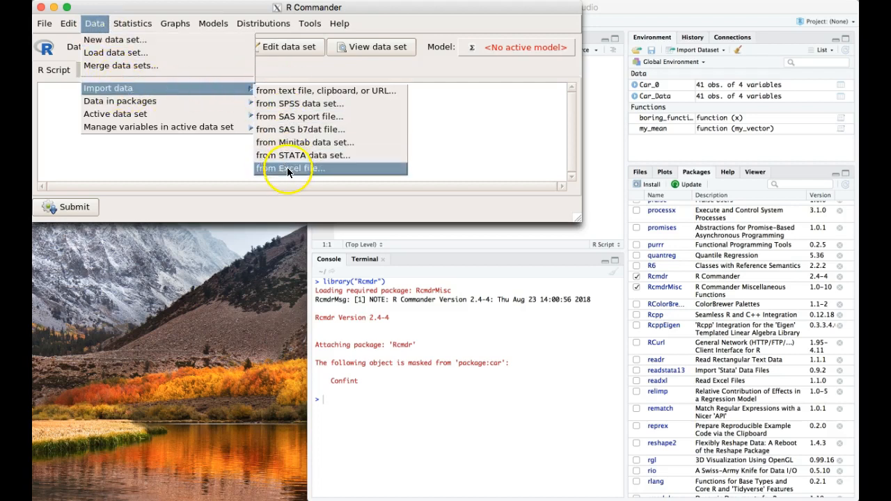
# Import the Excel file as a data set named Cars_0.
pyautogui.click(287, 169)
pyautogui.write('C')
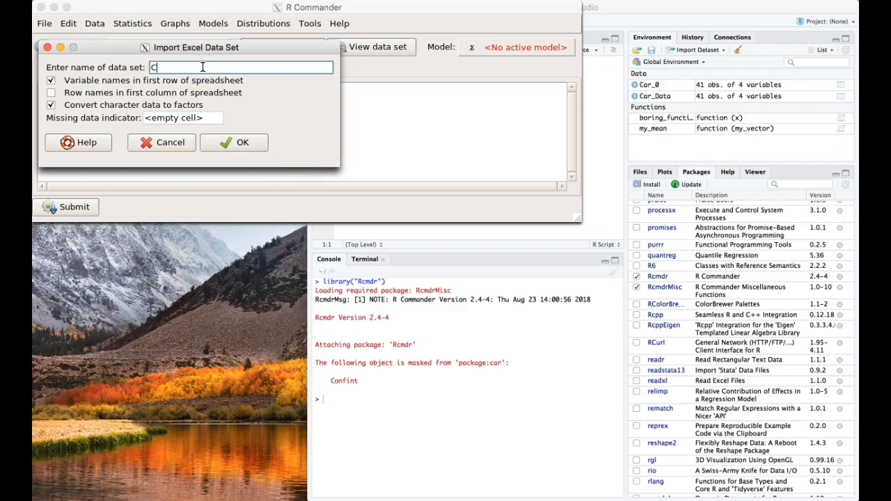
pyautogui.write('ars_0')
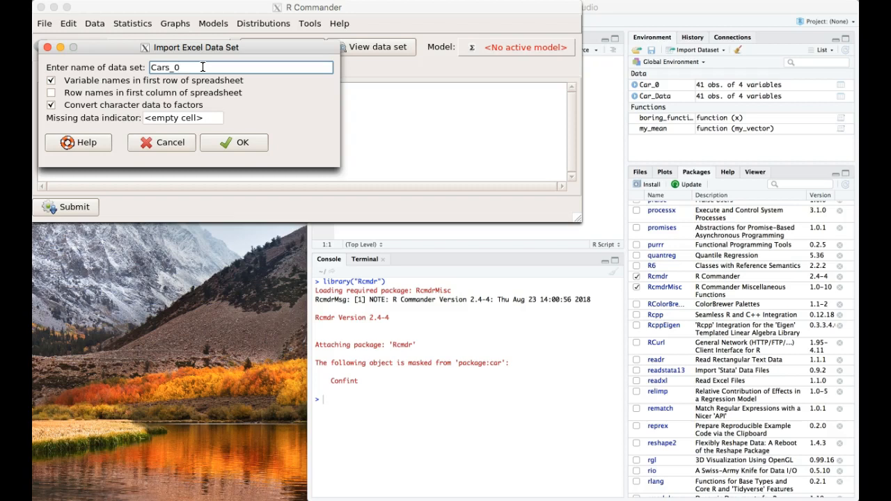
pyautogui.click(133, 23)
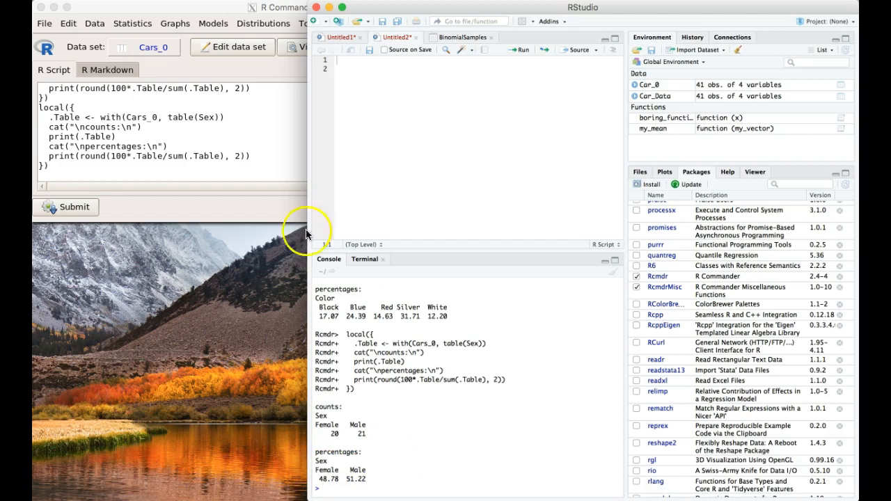
# Open Numerical summaries with MPG and Number.of.Cars selected.
pyautogui.click(132, 23)
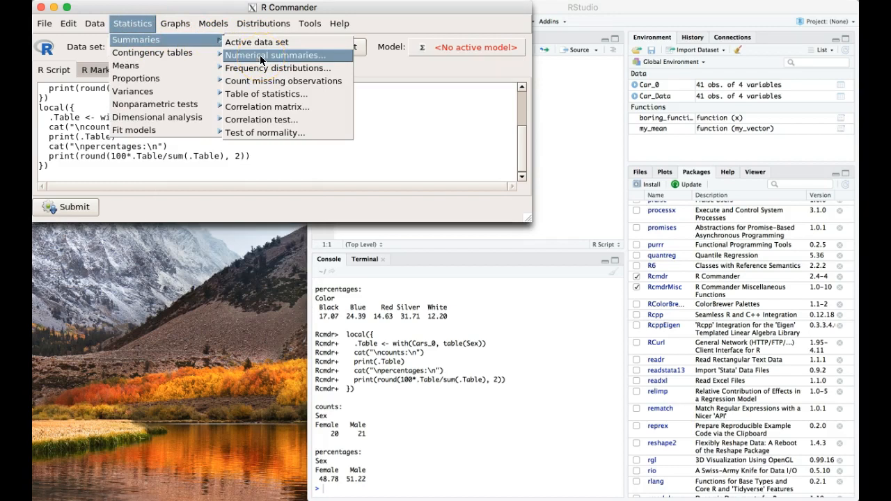
pyautogui.click(276, 55)
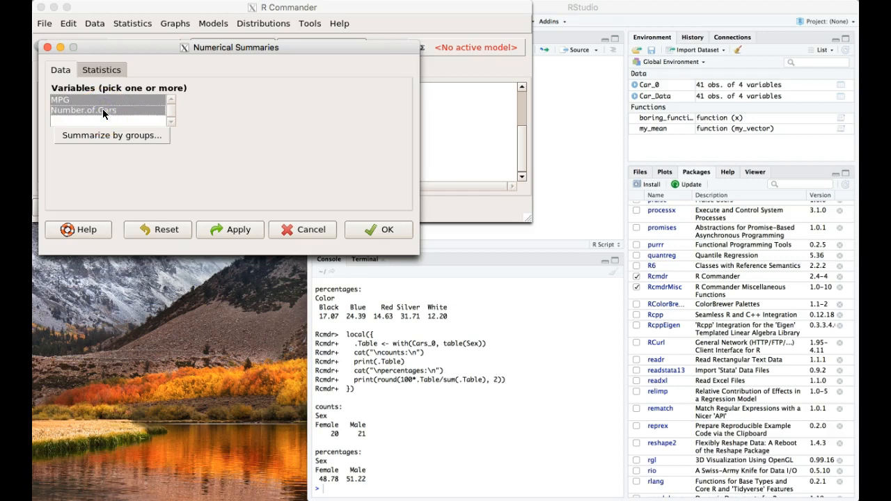
pyautogui.click(101, 68)
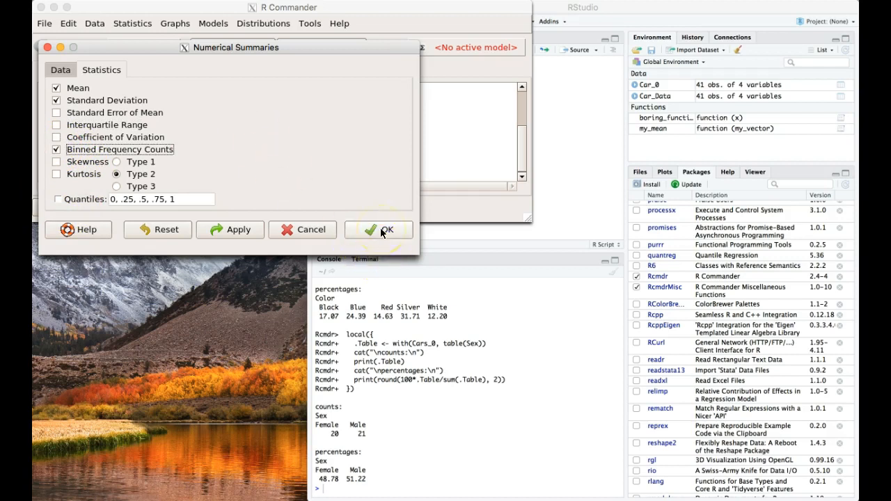
# Run numSummary and binnedCounts for MPG and Number.of.Cars.
pyautogui.click(379, 230)
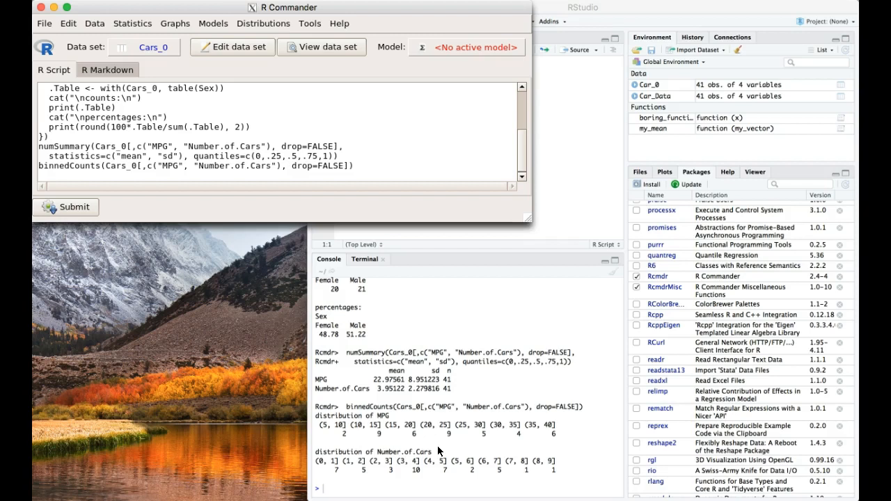
# View the Cars_0 data set after summarizing Number.of.Cars alone.
pyautogui.click(321, 46)
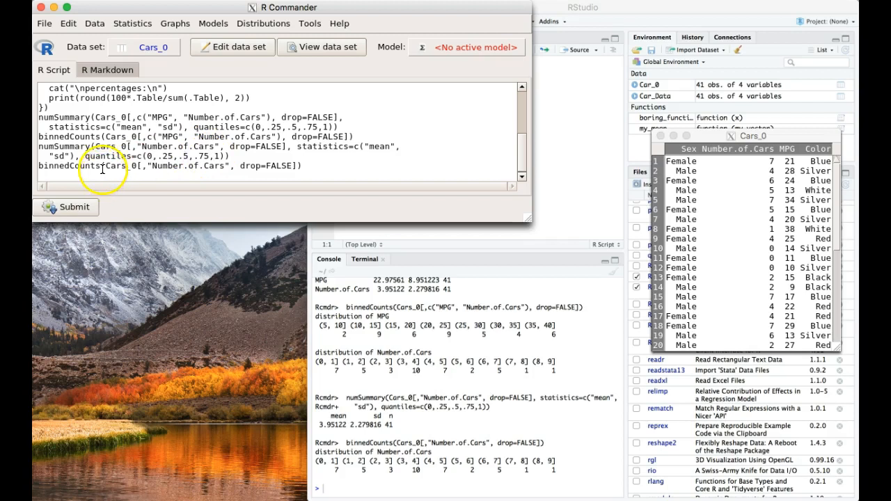
# Append breaks=-1 to the Number.of.Cars binnedCounts call in the script.
pyautogui.write('breaks')
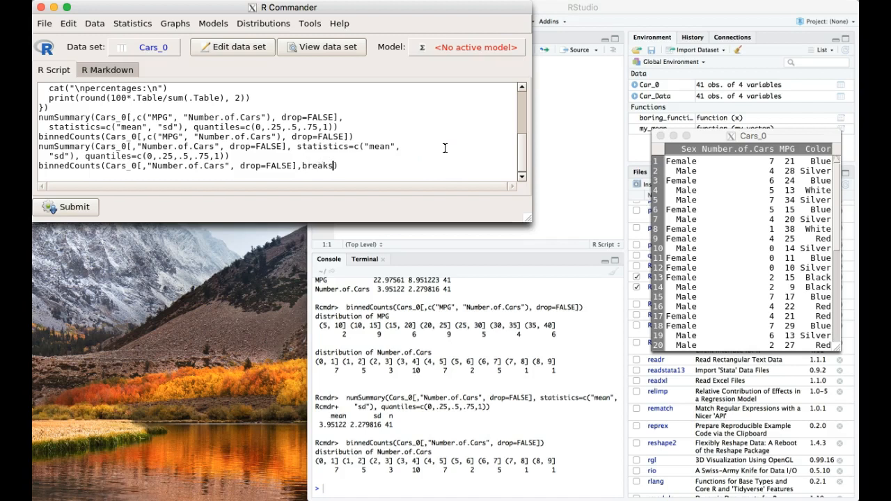
pyautogui.write('=-1')
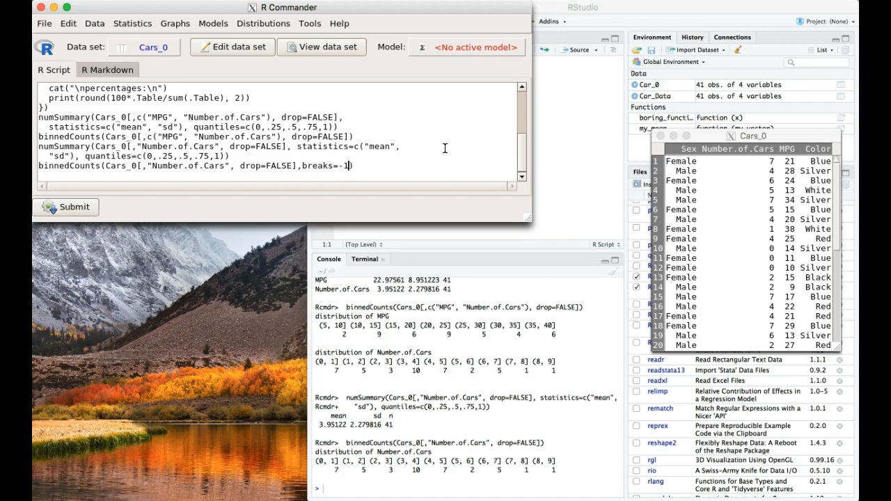